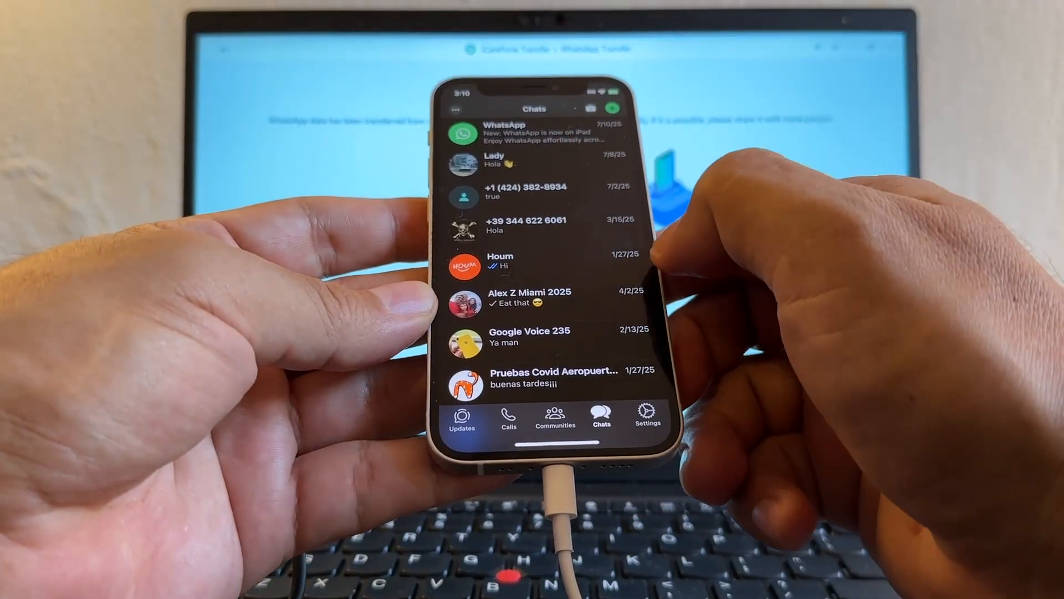
left_click(530, 297)
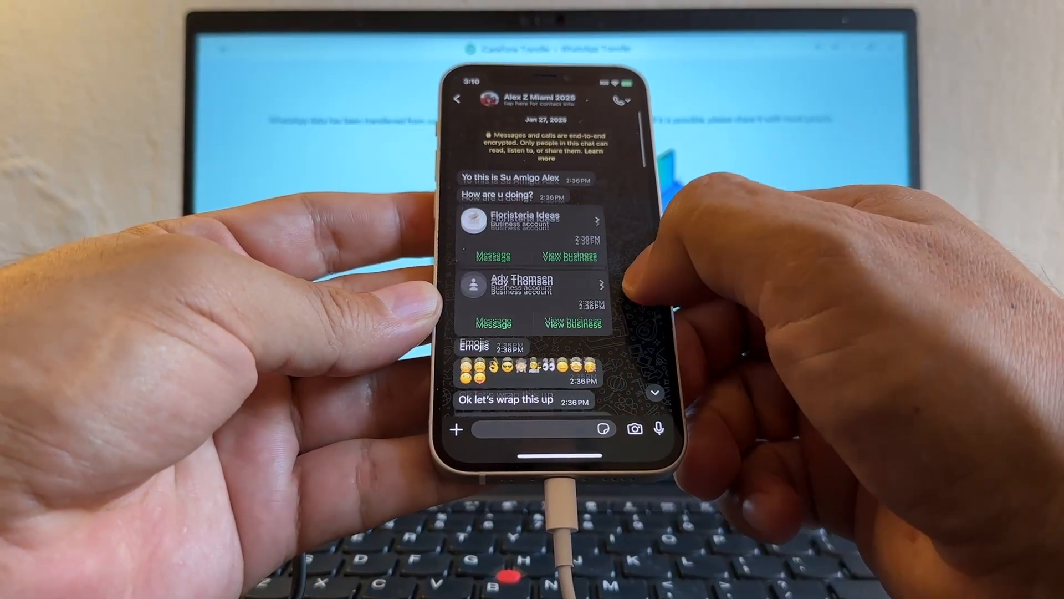
scroll("up", 3)
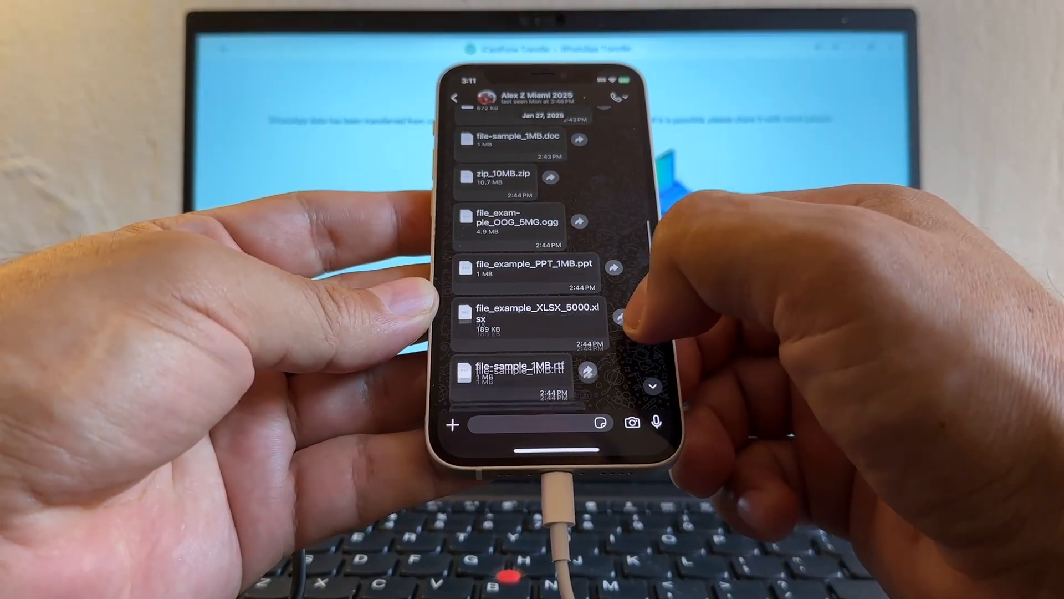
scroll("up", 3)
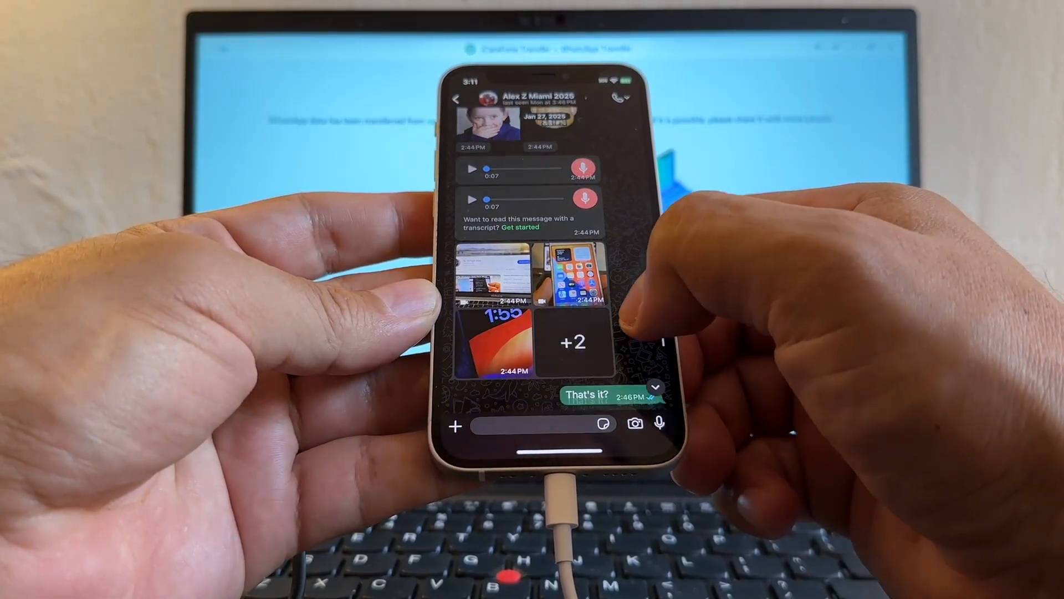
scroll("up", 3)
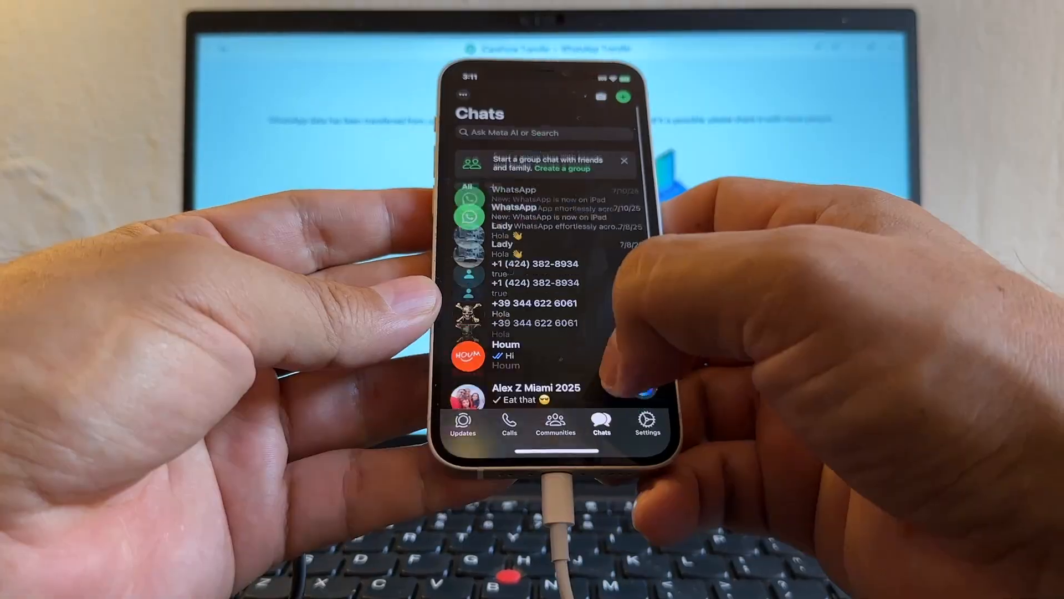
scroll("down", 3)
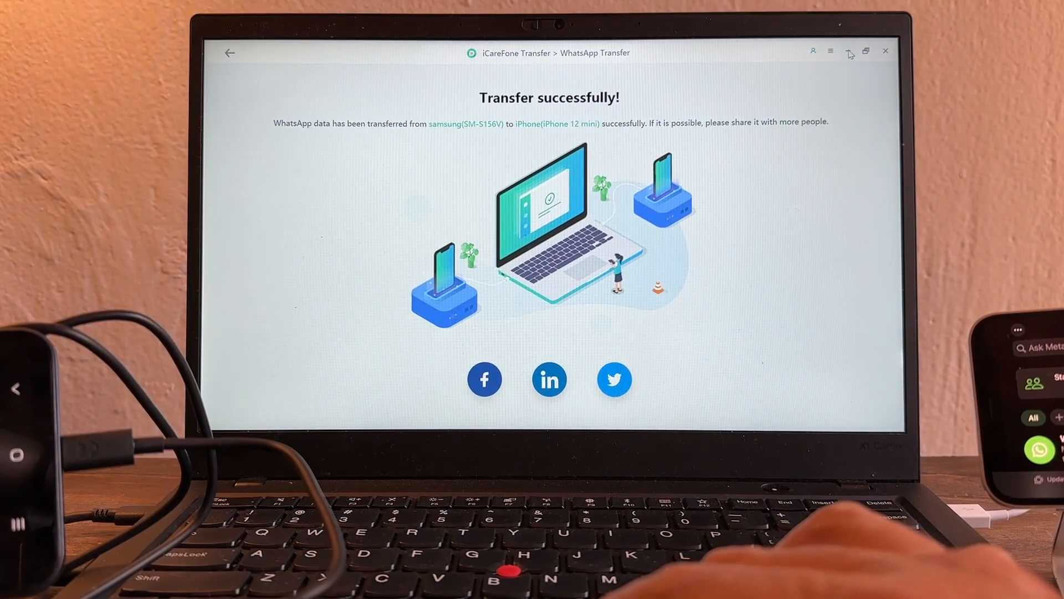
mouse_move(731, 244)
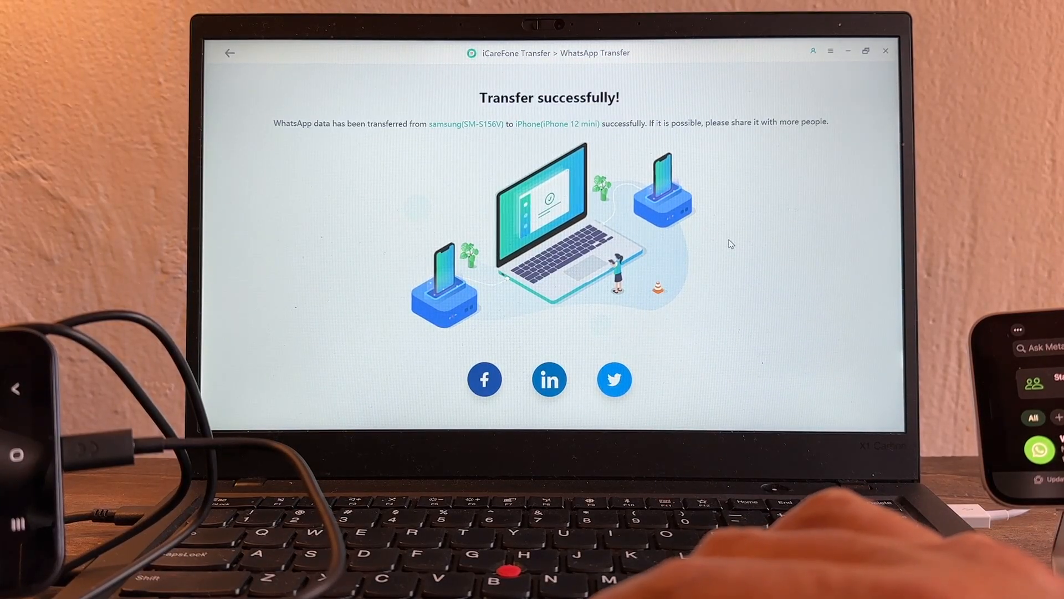